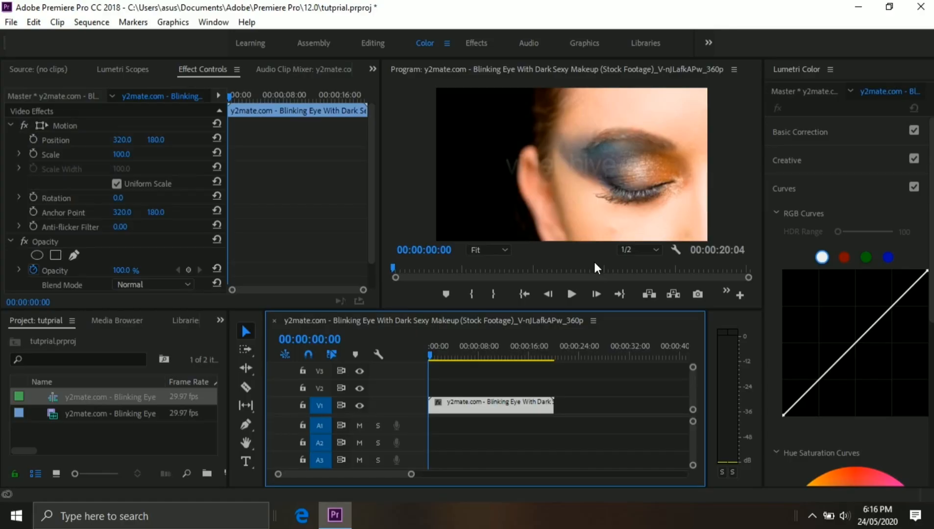
mouse_move(563, 218)
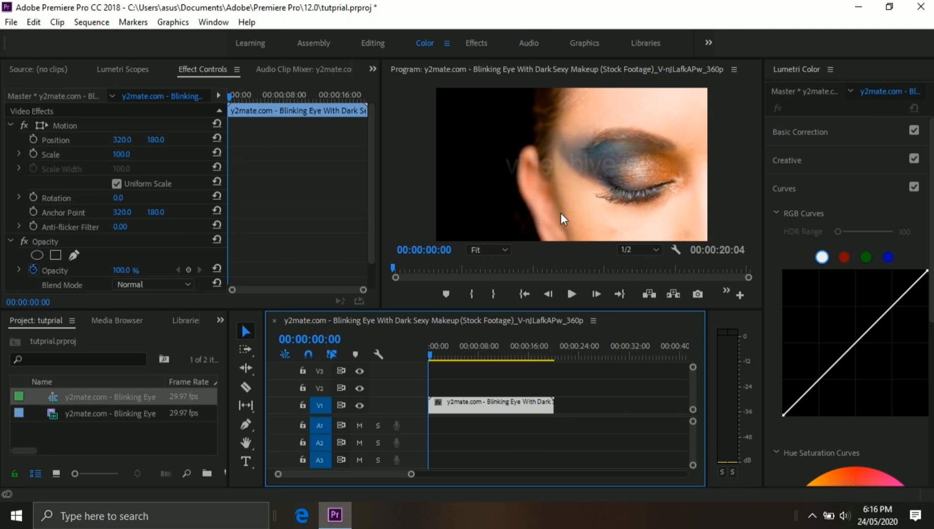
mouse_move(411, 51)
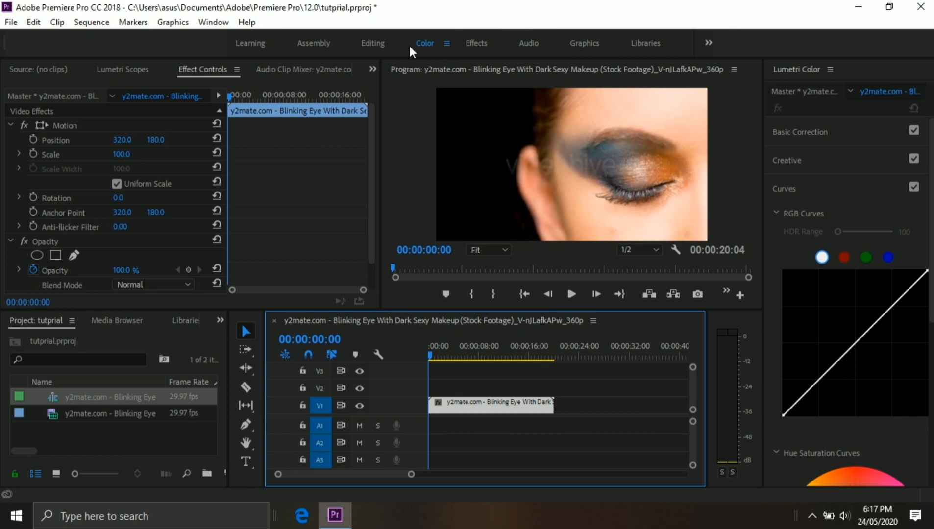
mouse_move(409, 73)
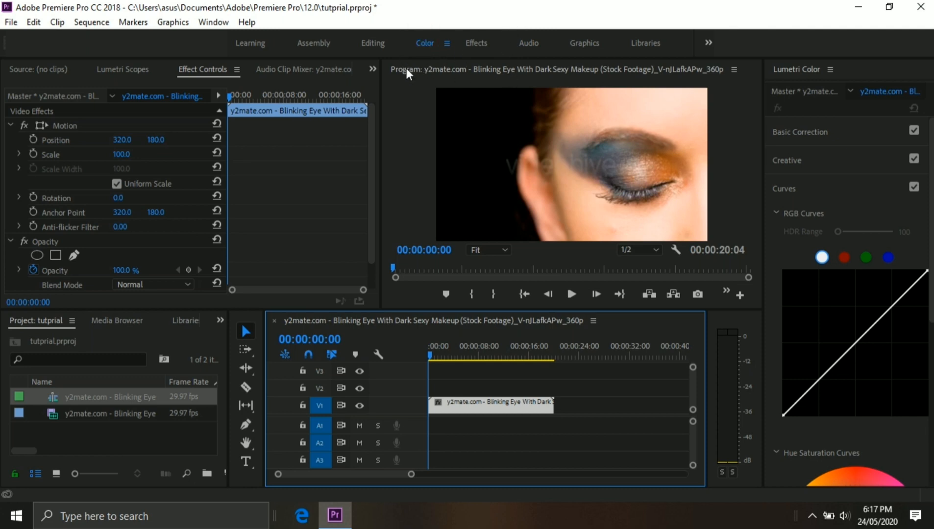
mouse_move(892, 169)
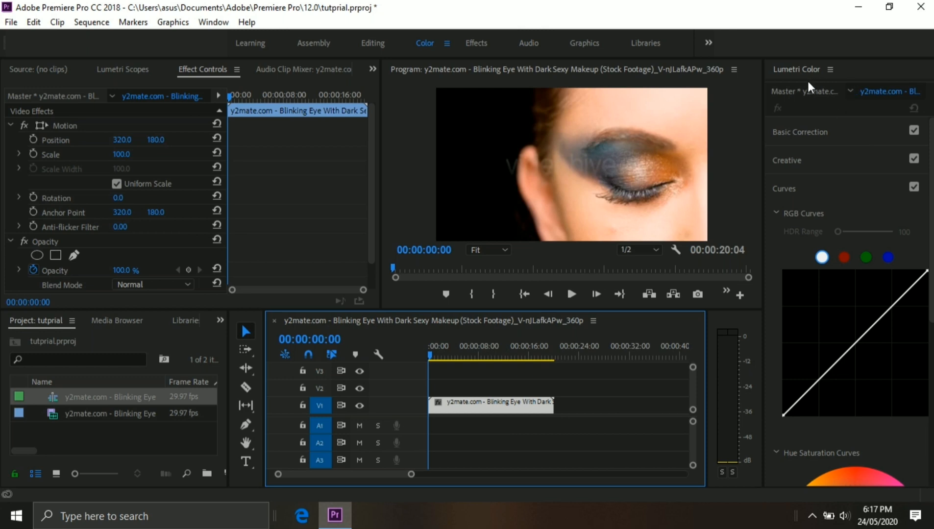
Bring up the list of available panels and dismiss it without changes.
left_click(213, 22)
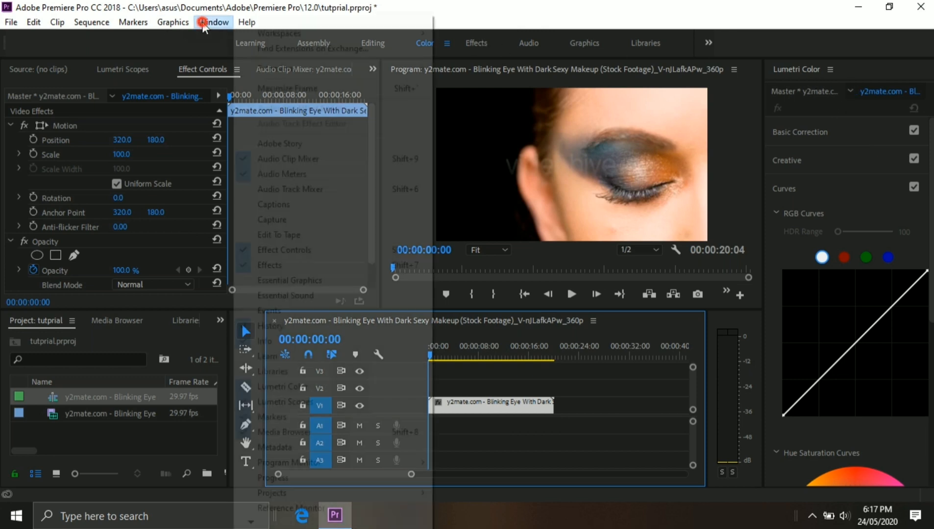
left_click(213, 22)
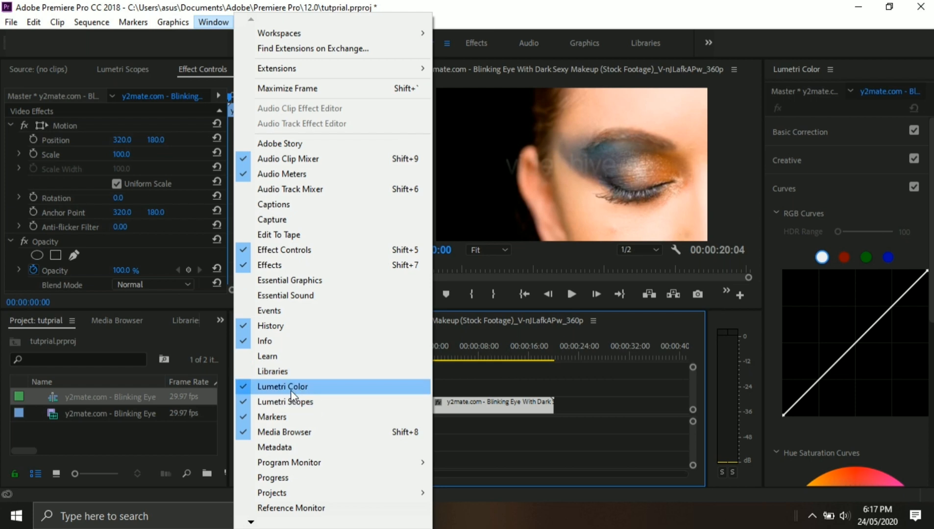
left_click(283, 386)
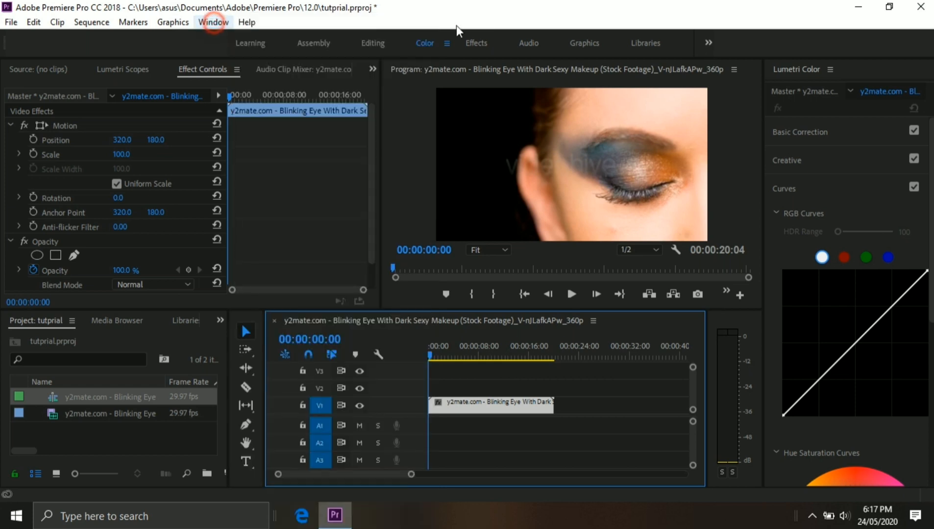
mouse_move(828, 191)
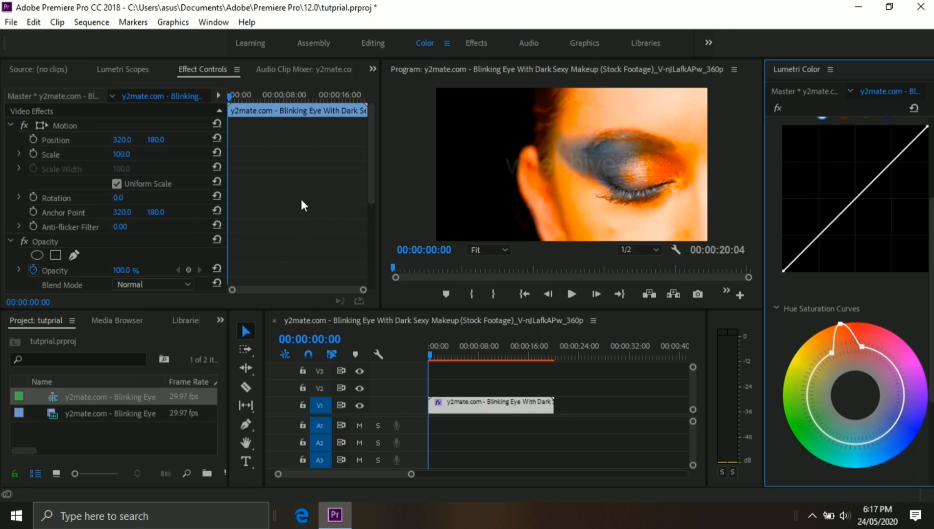
Add a freehand pen mask to the clip's Lumetri Color effect.
scroll("down", 3)
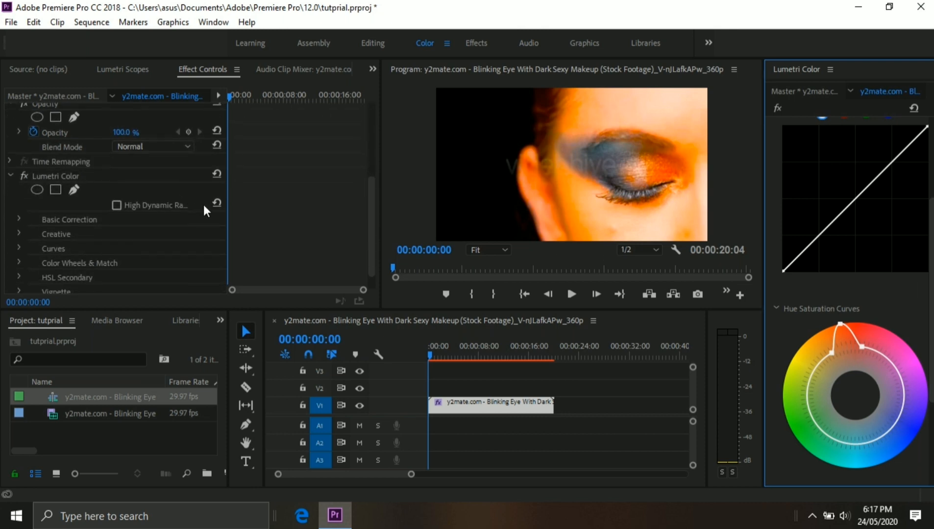
scroll("up", 3)
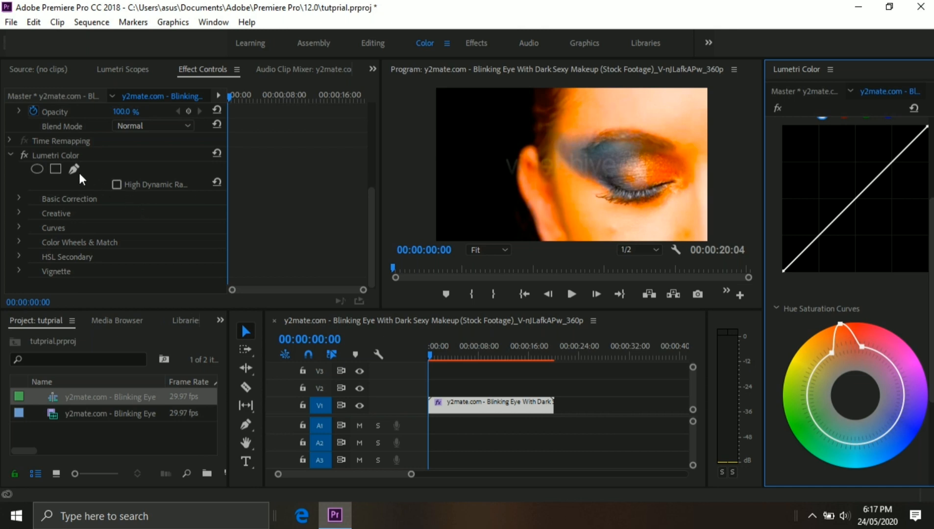
left_click(74, 168)
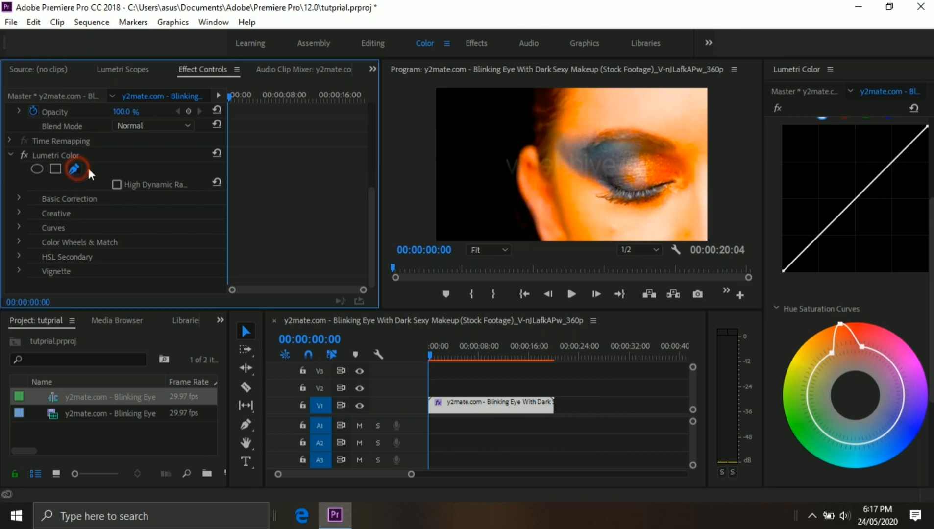
left_click(74, 169)
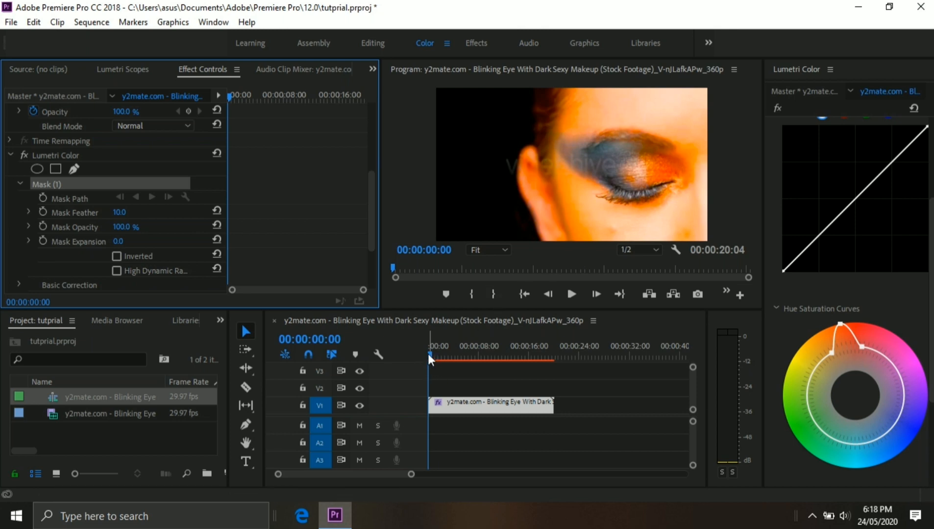
Move the playhead to the open-eye frame around 00:00:06:08.
left_click(457, 358)
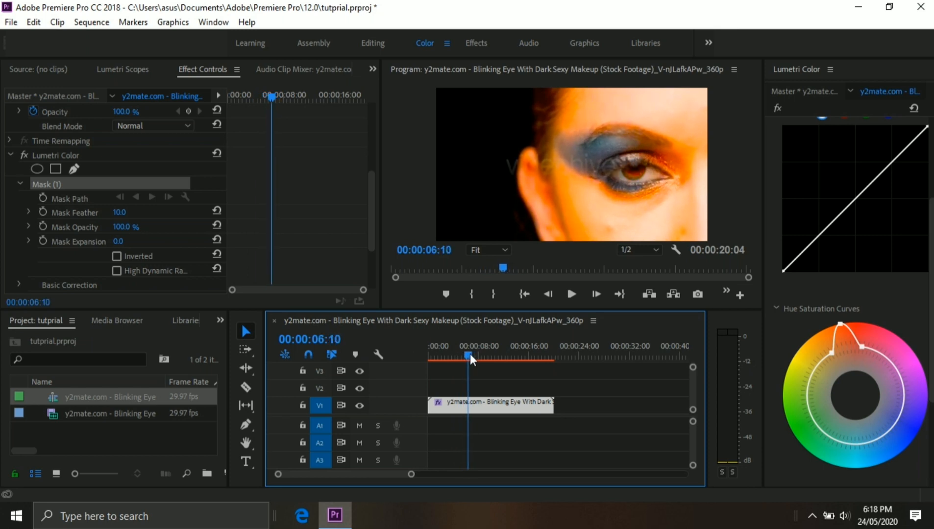
left_click(596, 294)
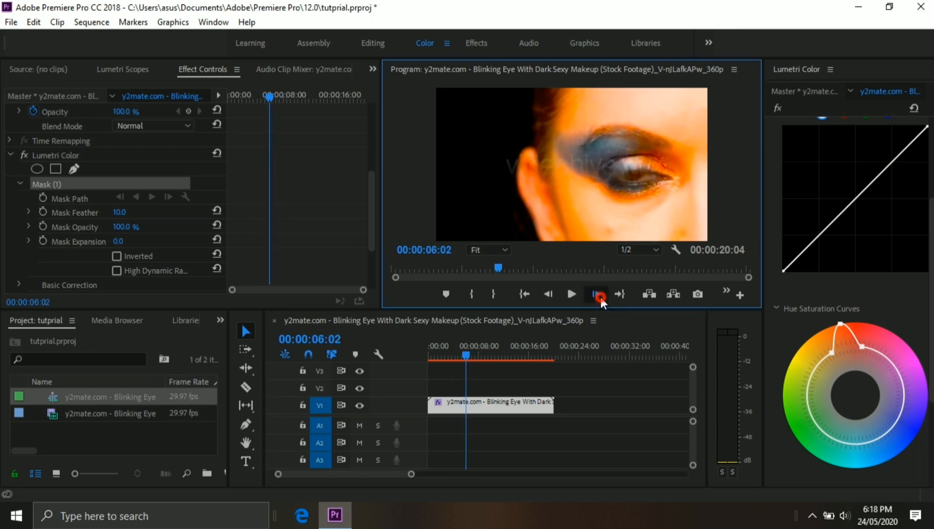
left_click(597, 293)
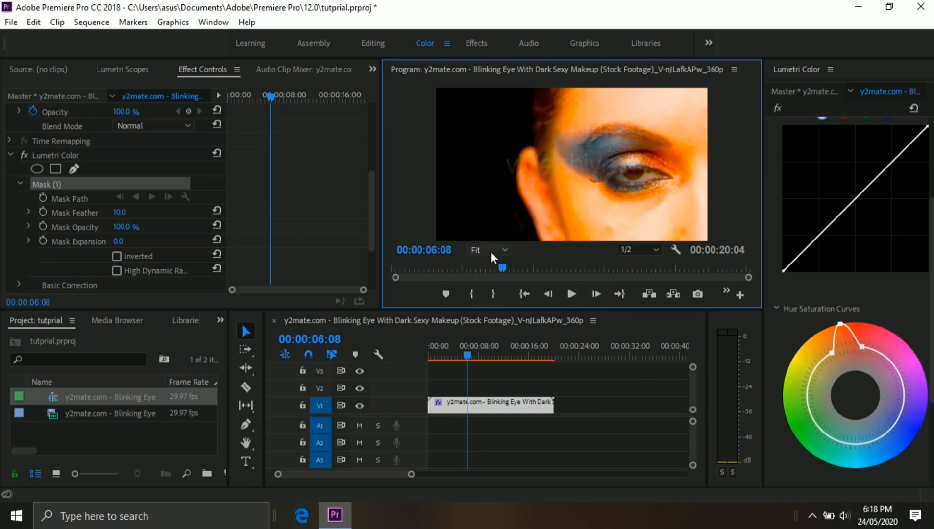
Zoom the Program Monitor to 200%, outline the iris and keyframe the Mask Path.
left_click(503, 249)
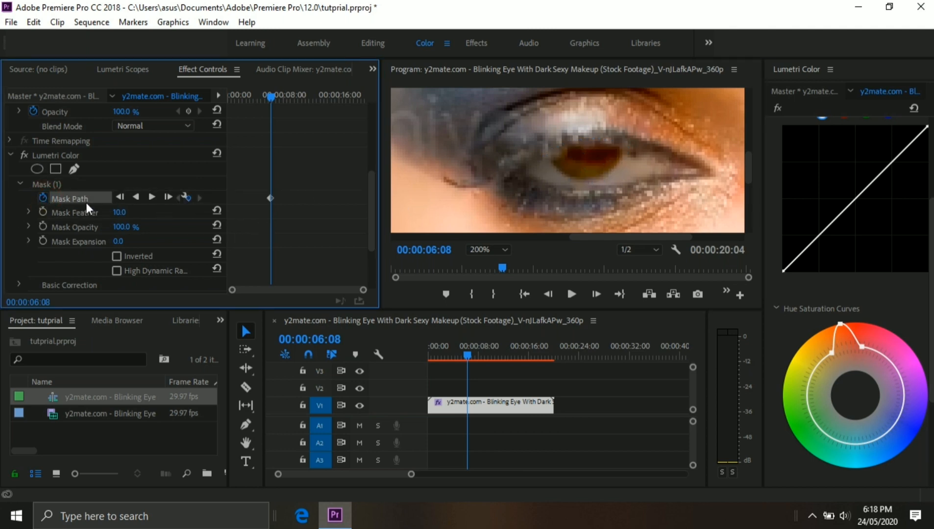
left_click(46, 184)
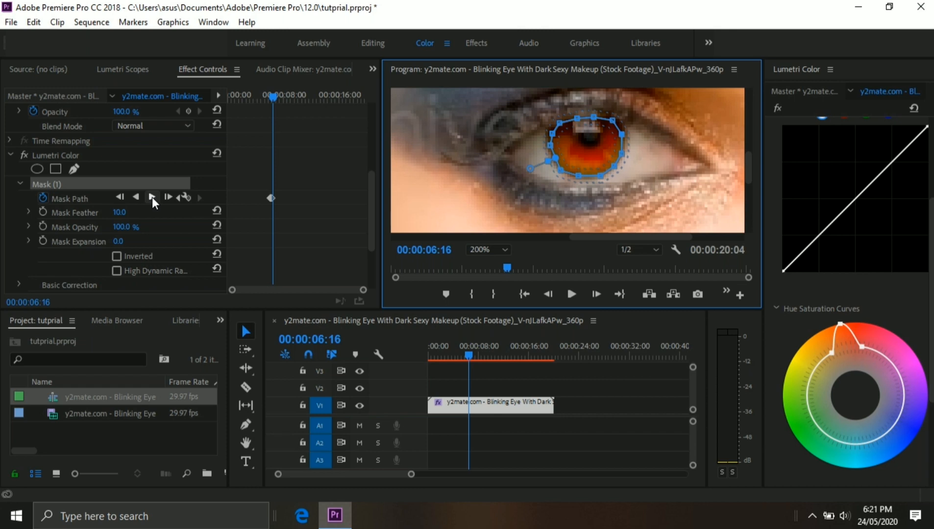
Track the iris mask forward, return the monitor to Fit, and check an earlier frame.
left_click(152, 196)
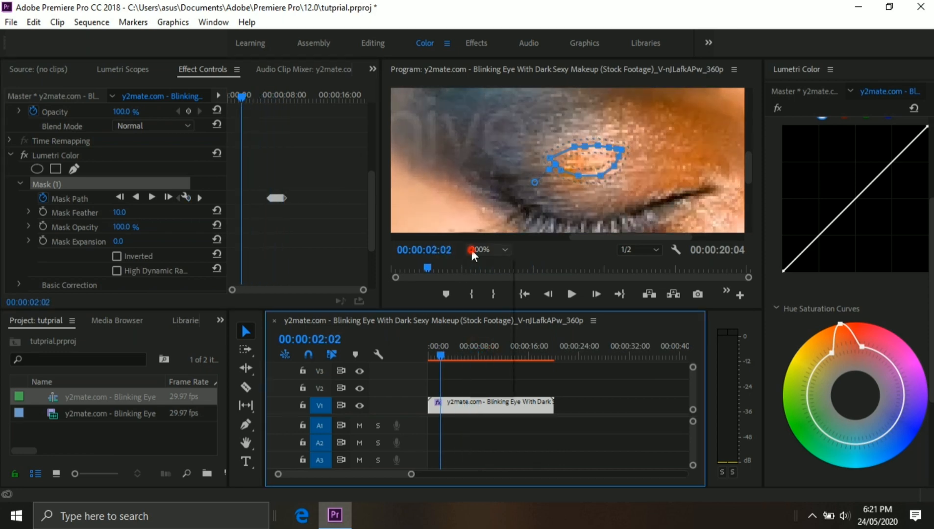
left_click(484, 250)
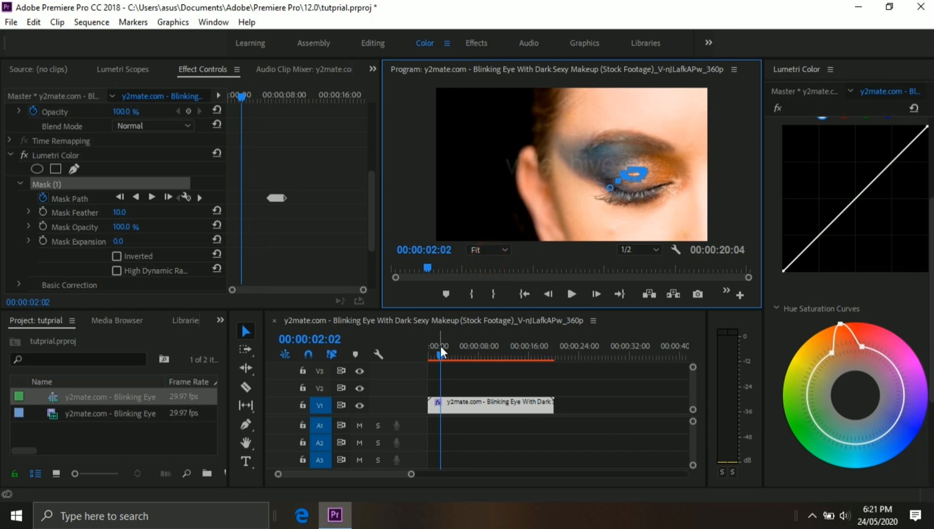
left_click(570, 294)
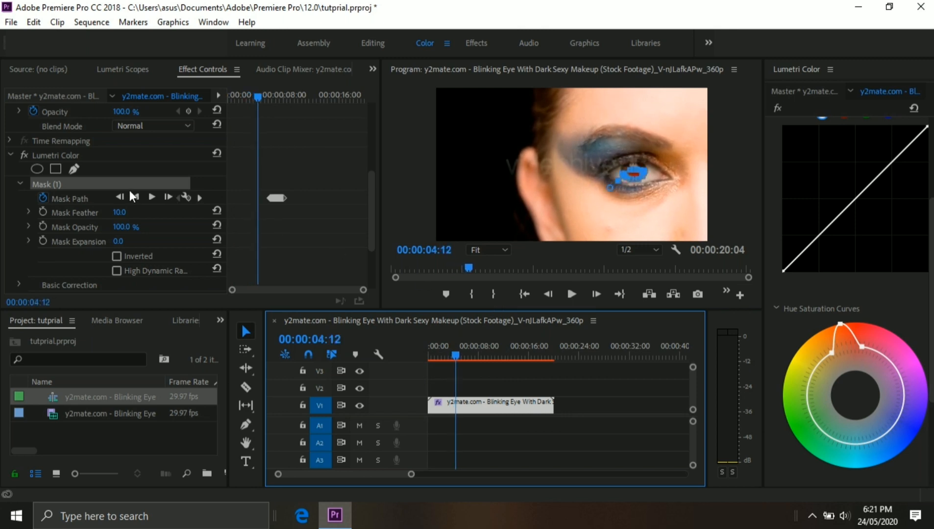
mouse_move(475, 325)
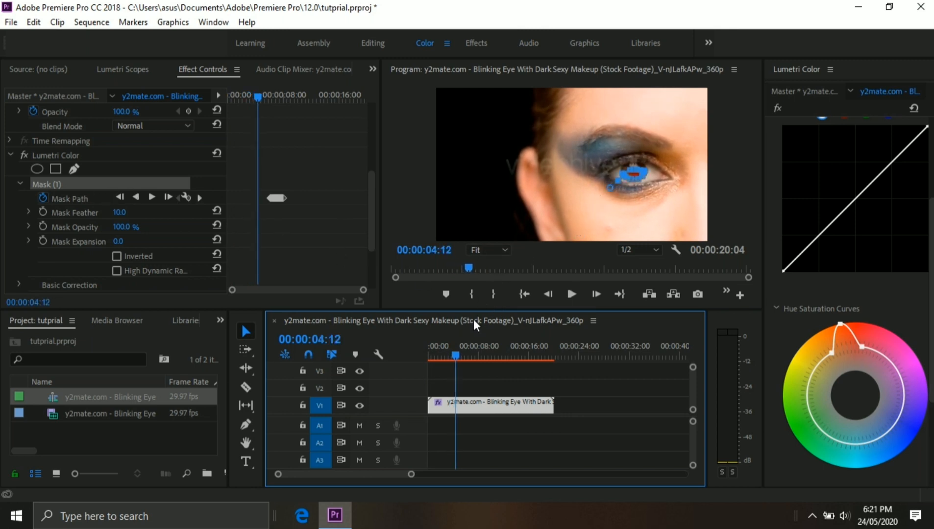
Select the red channel in Lumetri Curves and raise the curve to redden the iris.
left_click(569, 294)
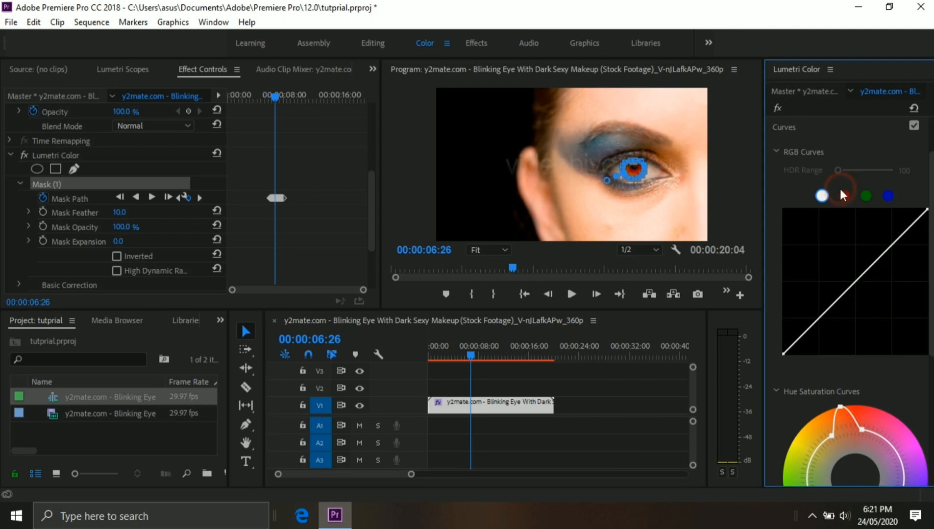
left_click(842, 195)
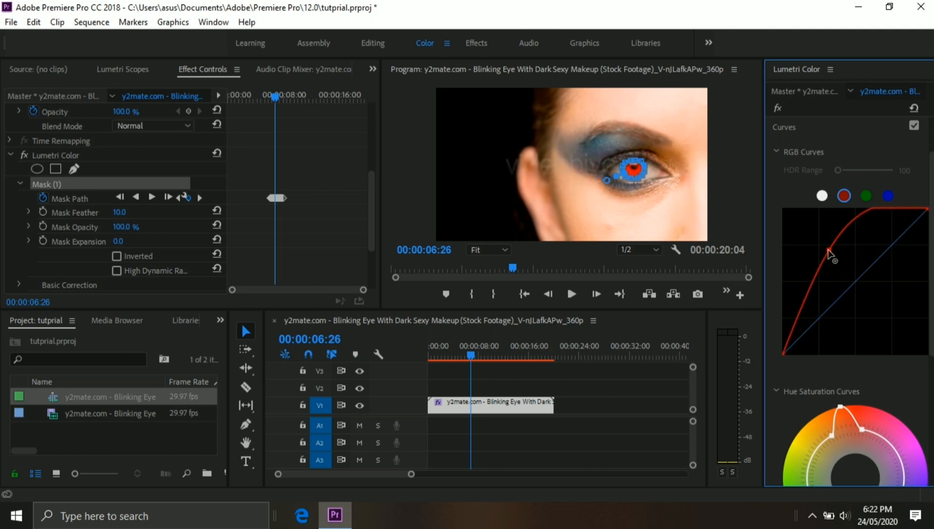
left_click_drag(829, 249, 832, 258)
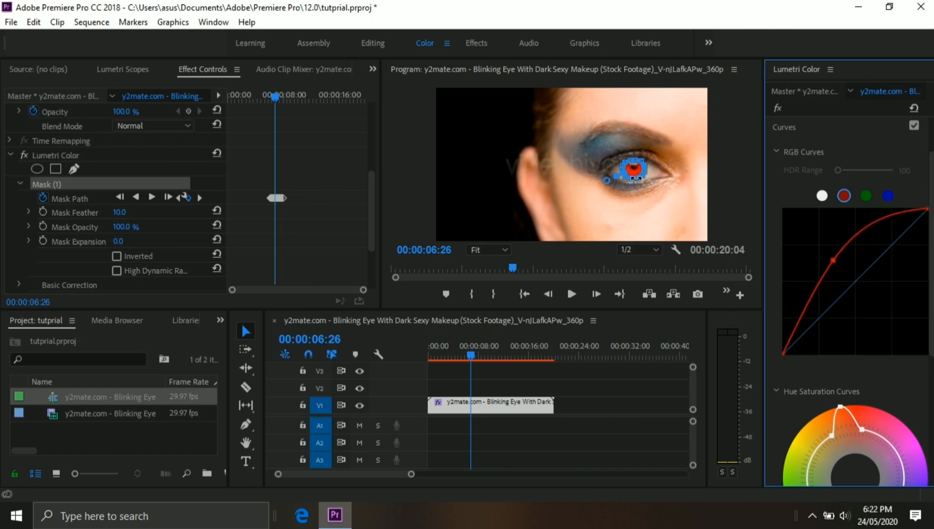
left_click(430, 354)
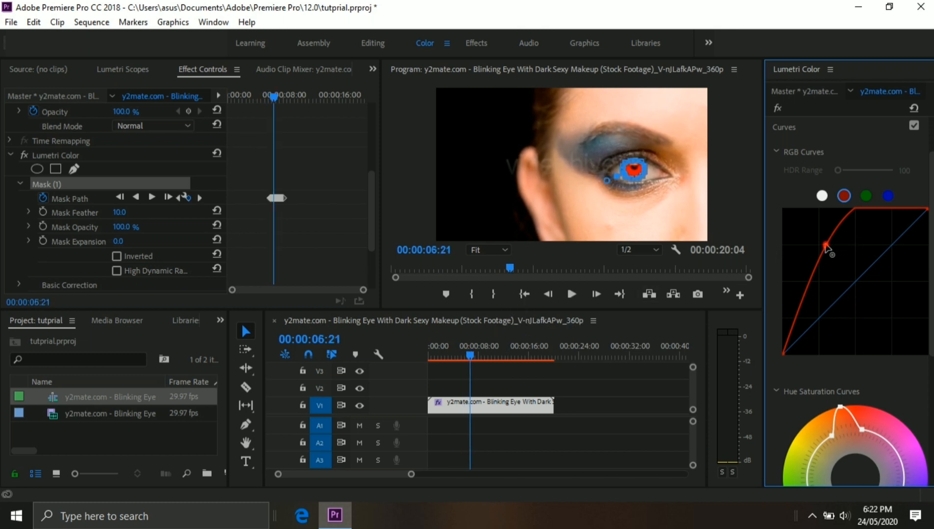
left_click_drag(827, 247, 832, 253)
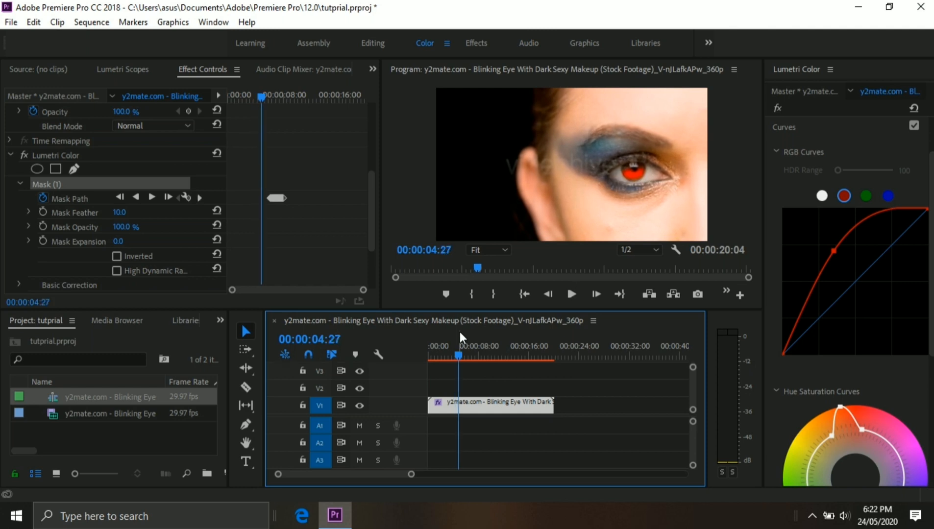
Step back frame by frame to about 00:00:06:06, where the eye starts closing.
left_click(569, 294)
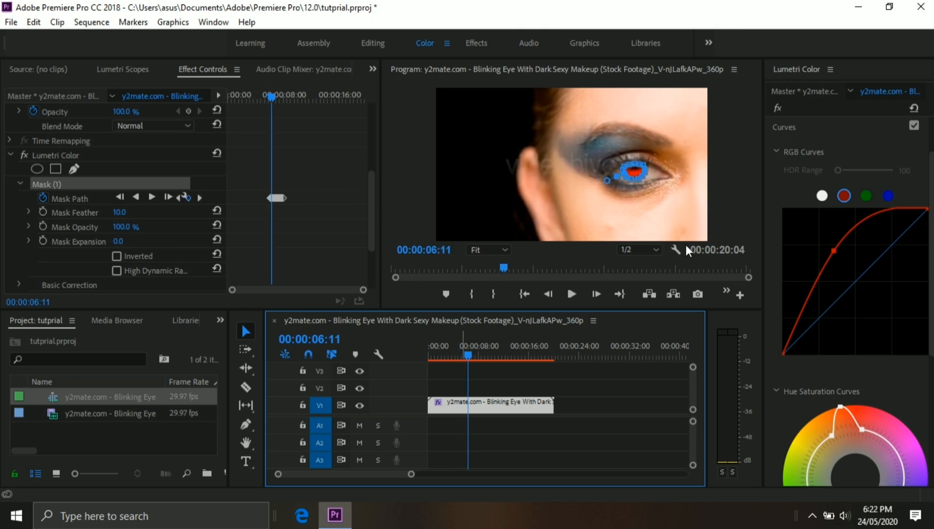
left_click(545, 294)
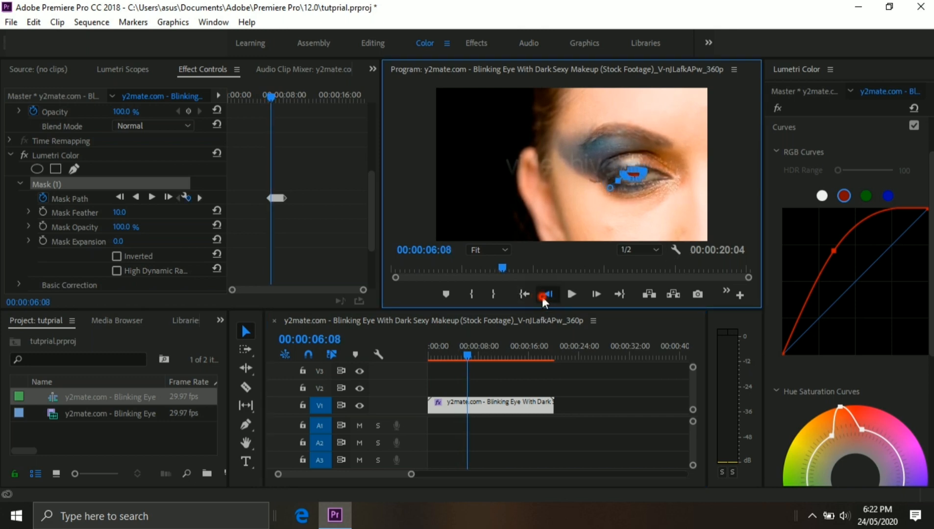
left_click(545, 294)
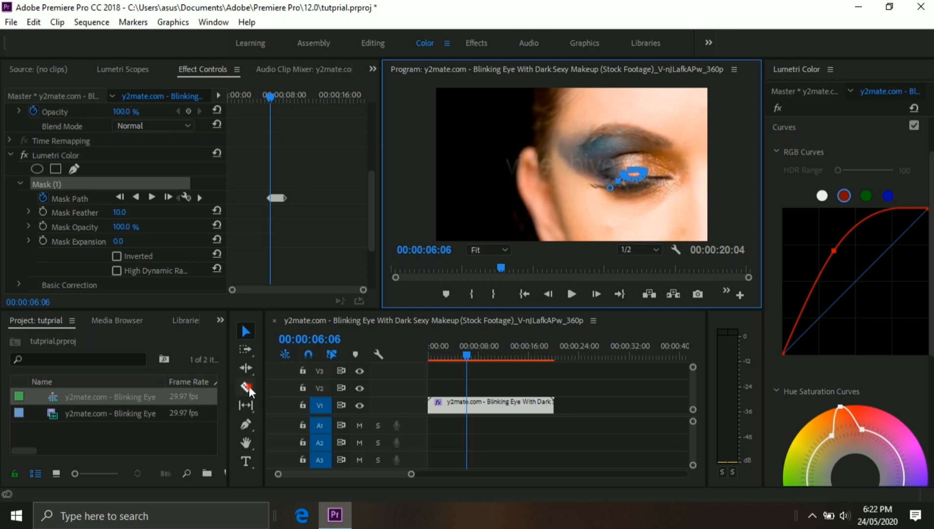
Razor-cut the V1 clip at the playhead where the eye closes.
left_click(245, 386)
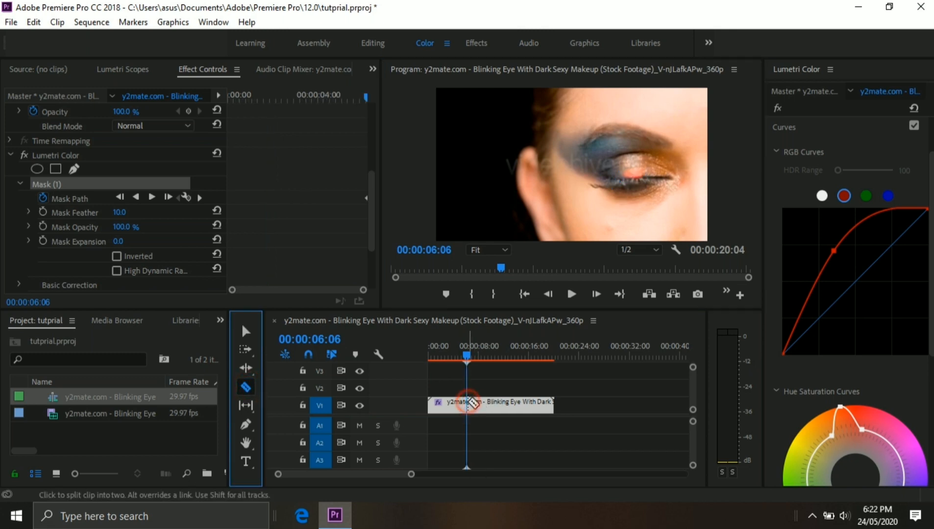
left_click(469, 402)
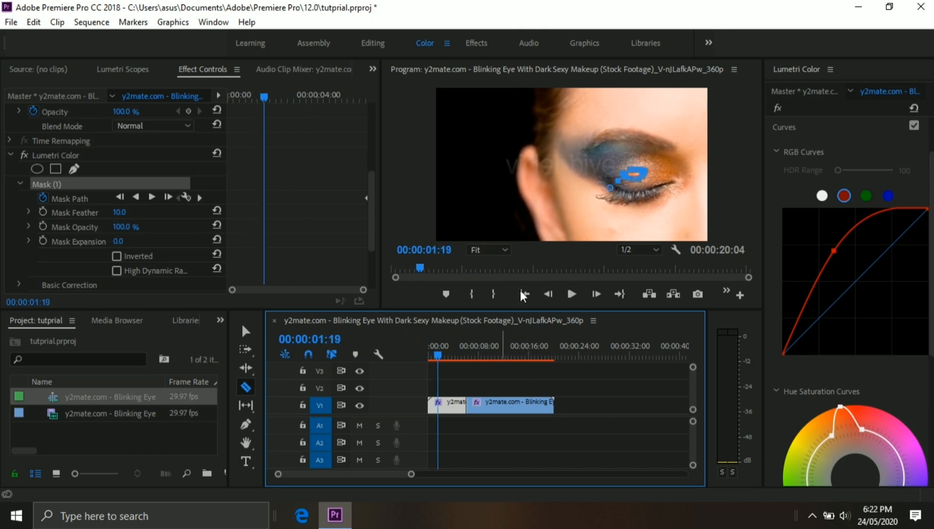
mouse_move(625, 207)
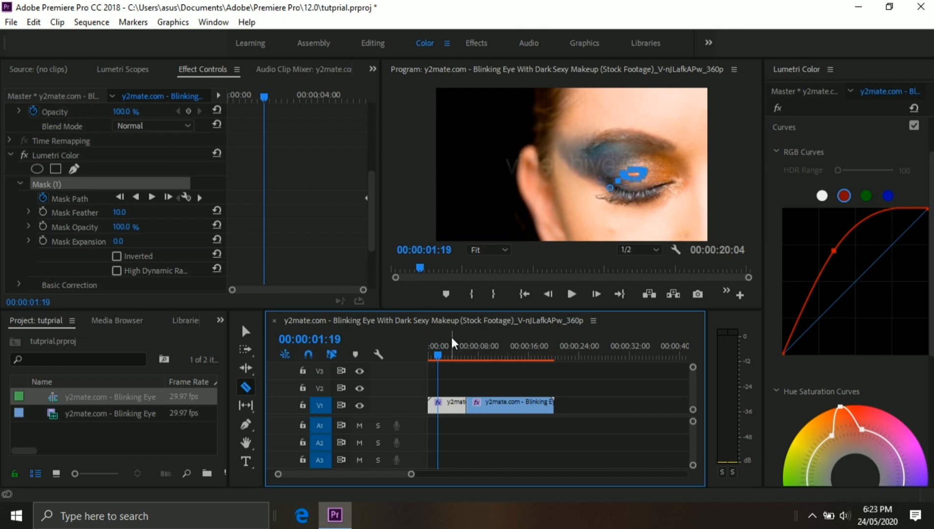
mouse_move(630, 154)
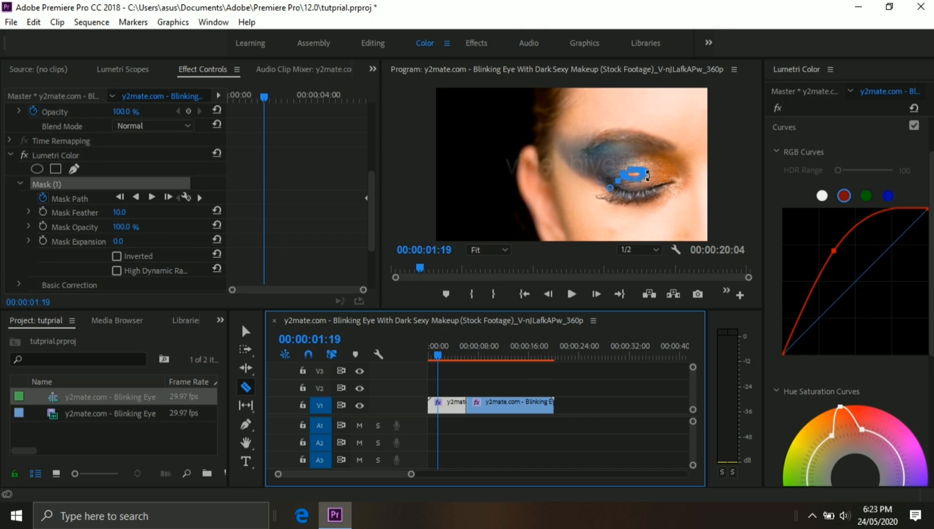
mouse_move(450, 410)
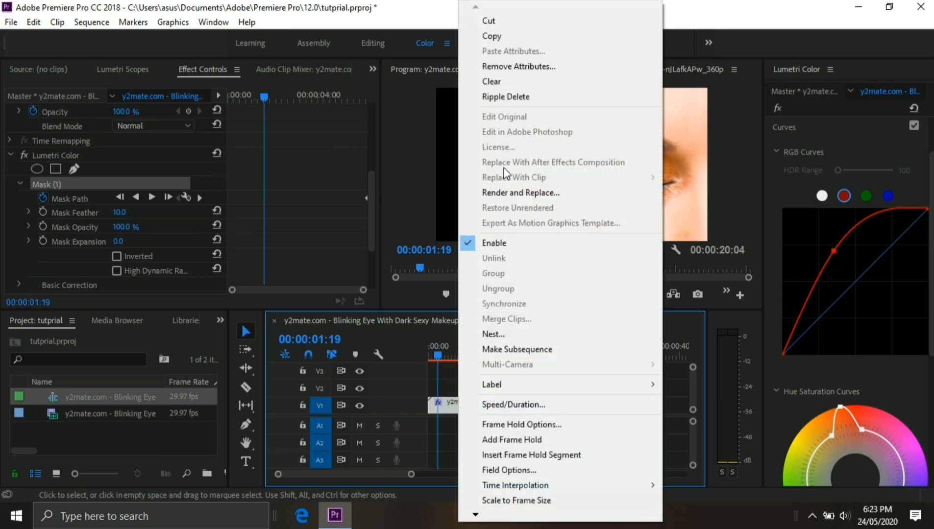
Remove the Lumetri Color attribute from the first clip piece.
left_click(518, 66)
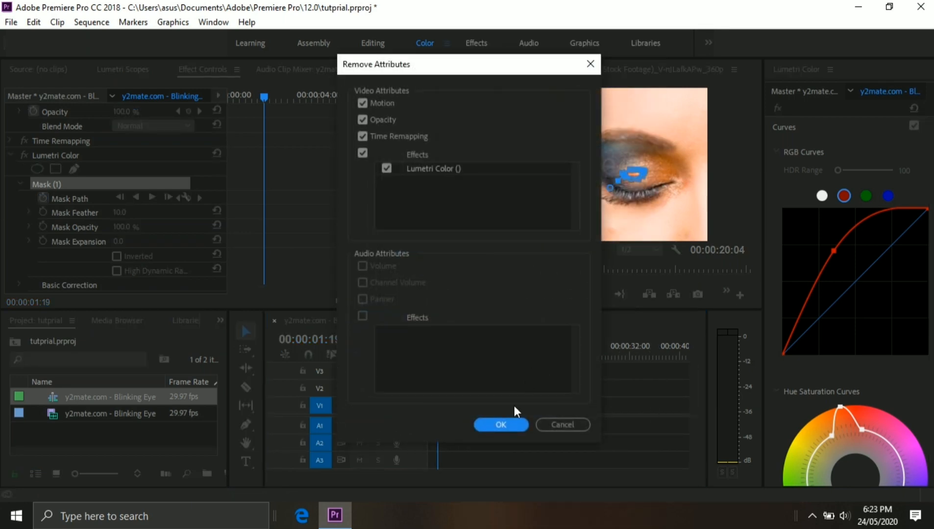
left_click(500, 425)
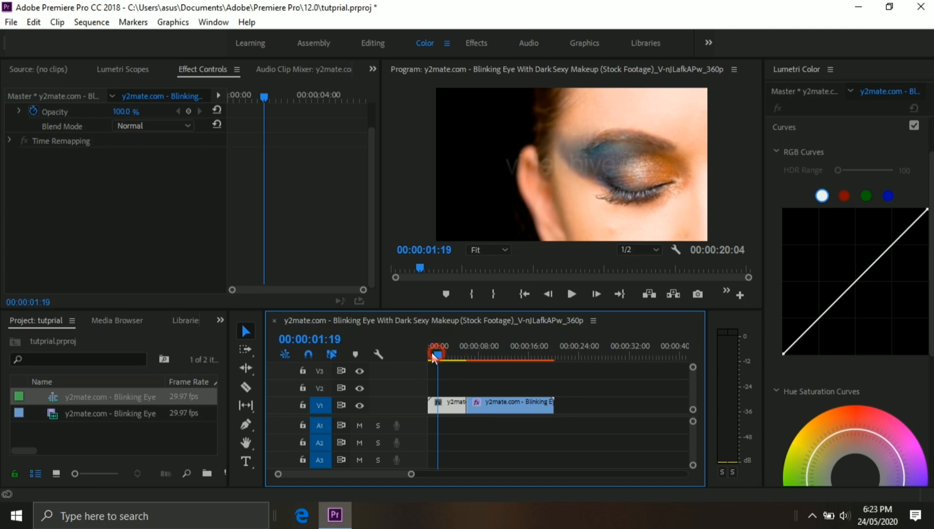
left_click(570, 294)
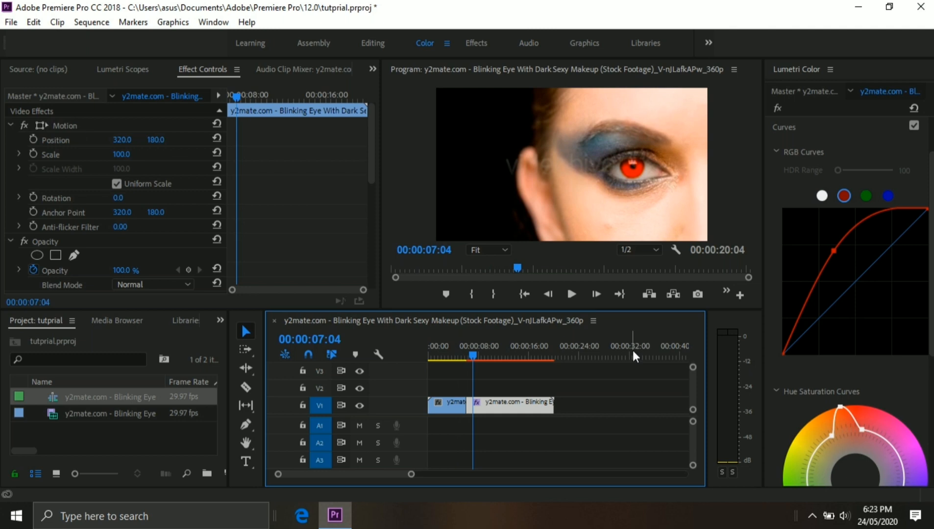
Step frames to the second blink near 7:22 and razor-cut the clip there.
left_click(570, 294)
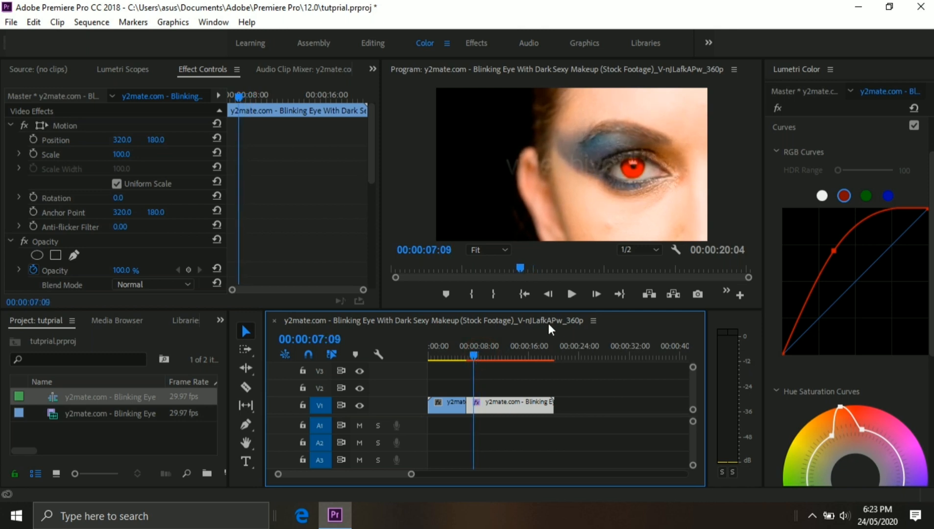
left_click(595, 294)
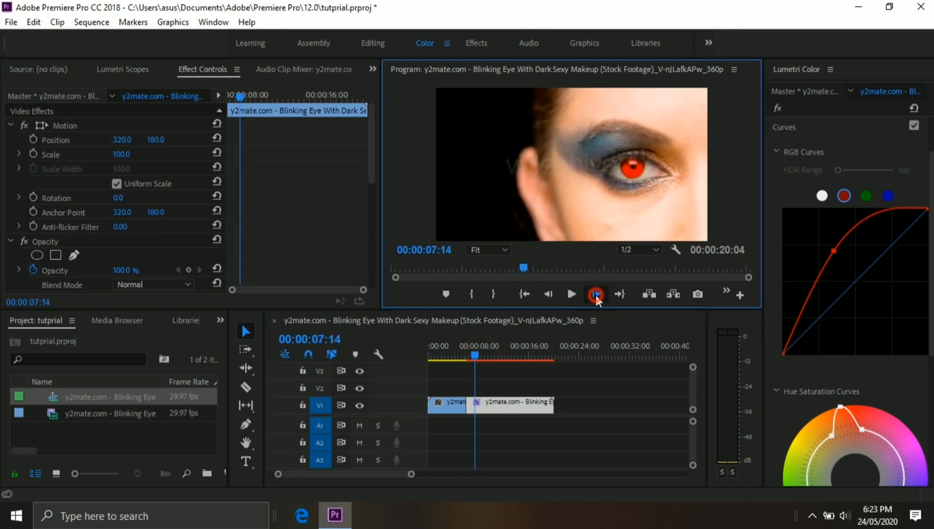
left_click(570, 294)
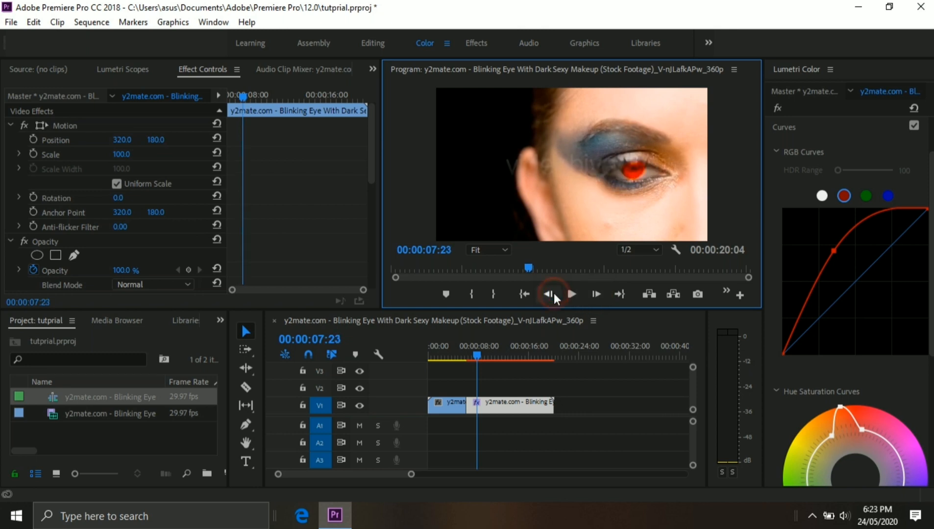
left_click(548, 294)
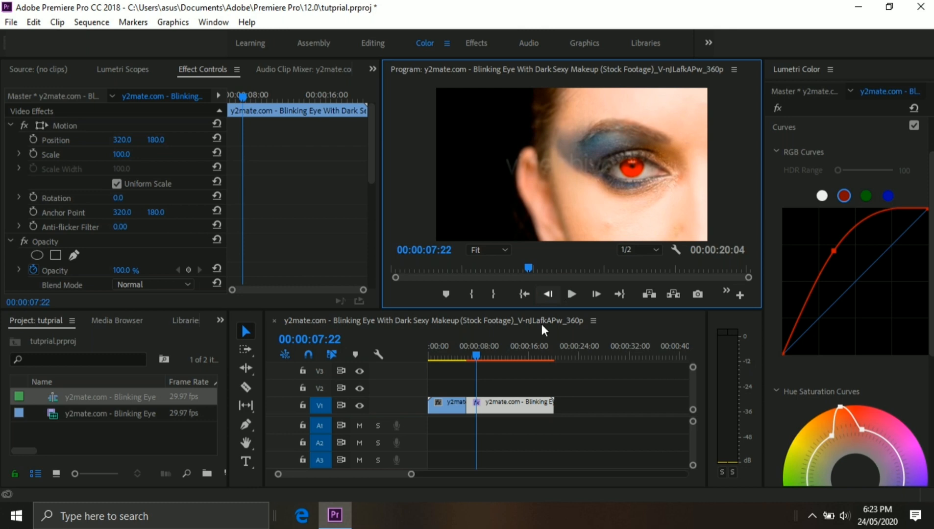
left_click(246, 386)
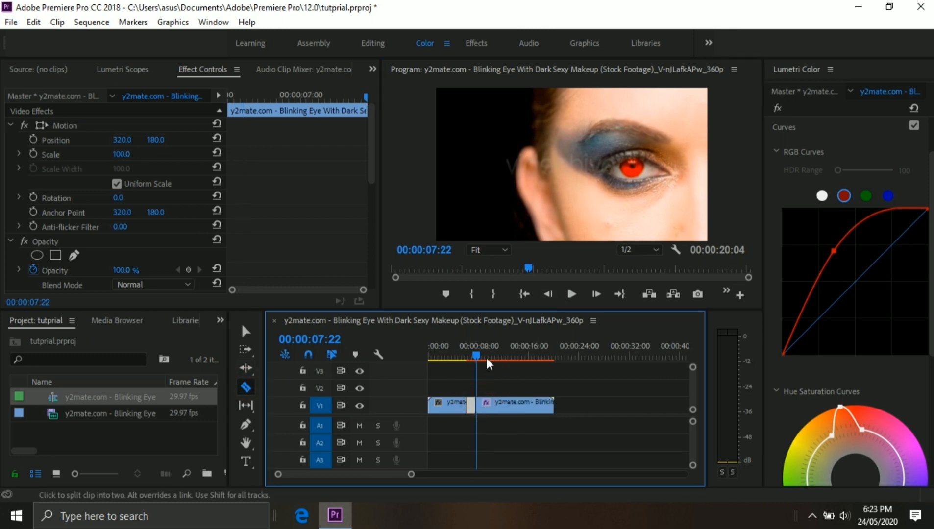
left_click(481, 355)
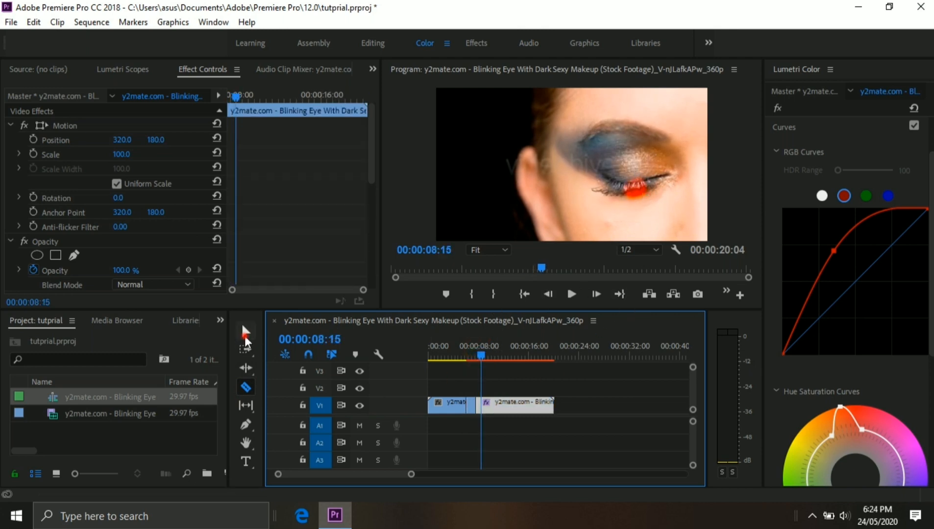
Remove the Lumetri Color attribute from the final clip piece after the 7:22 cut.
right_click(503, 402)
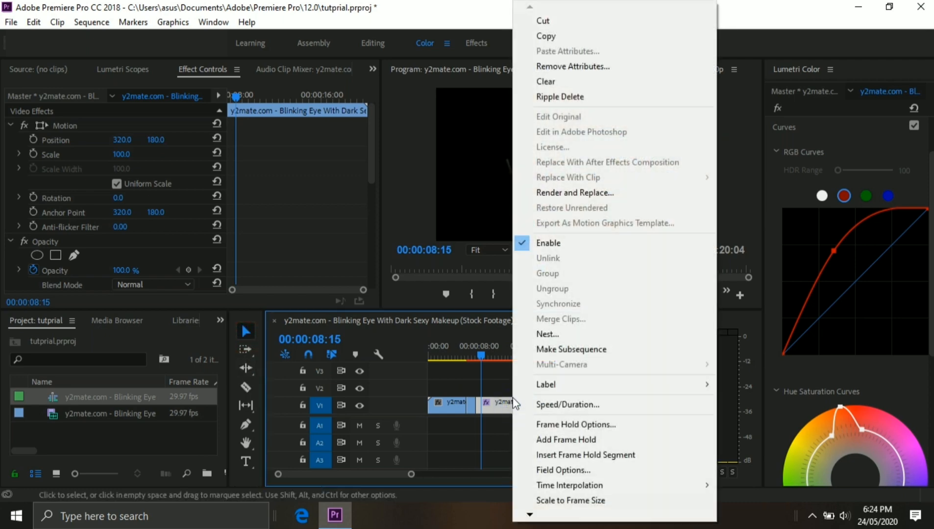
left_click(572, 66)
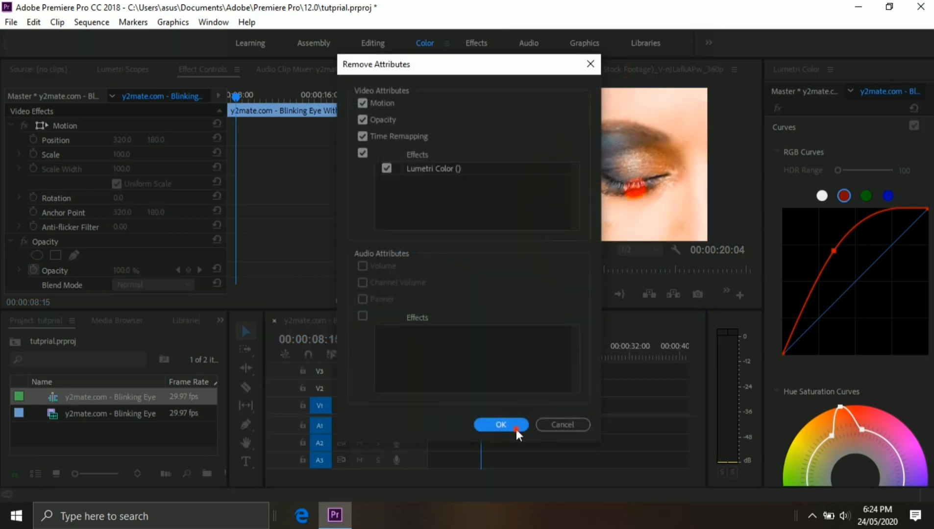
left_click(500, 425)
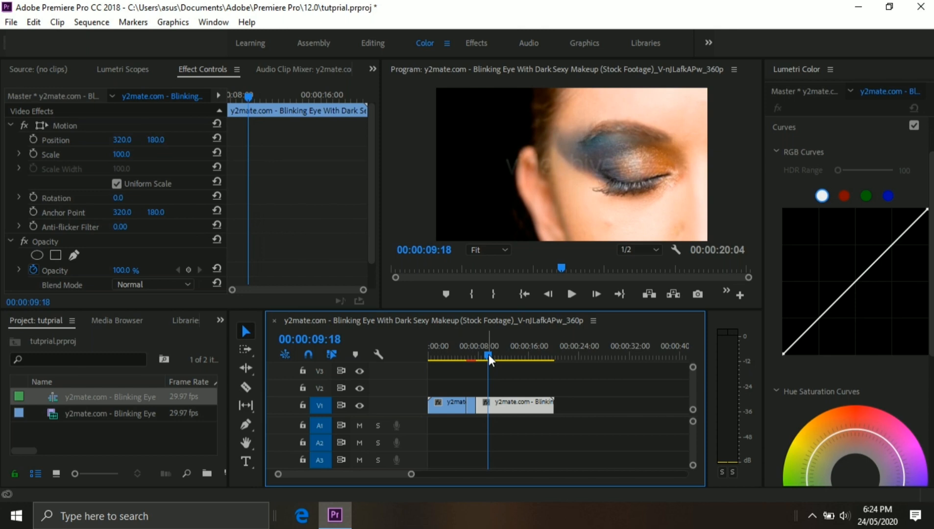
Lower the red channel point in Lumetri RGB Curves so the open-eye iris turns brown.
left_click(843, 195)
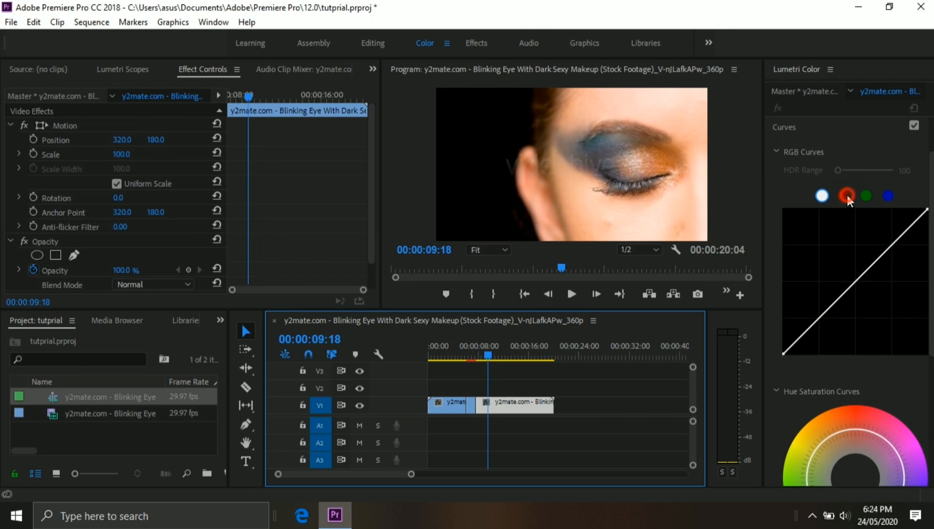
left_click(844, 195)
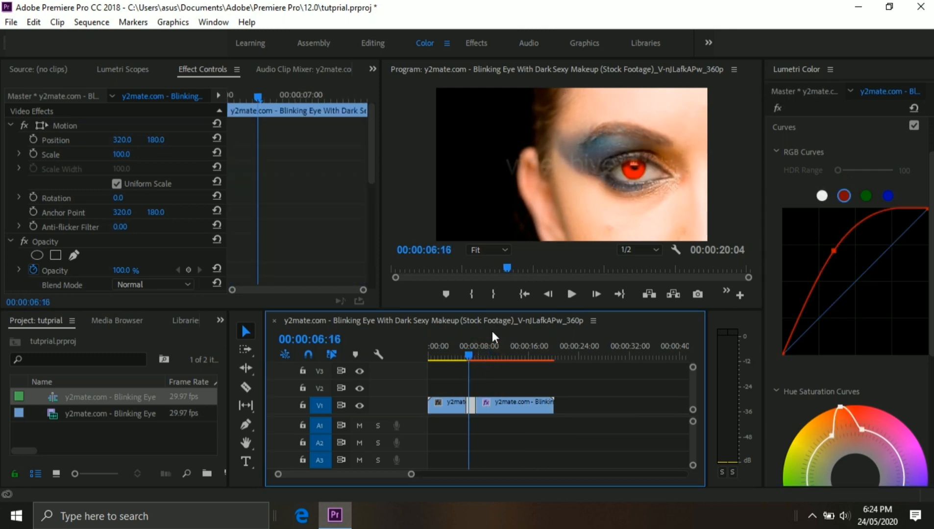
mouse_move(677, 179)
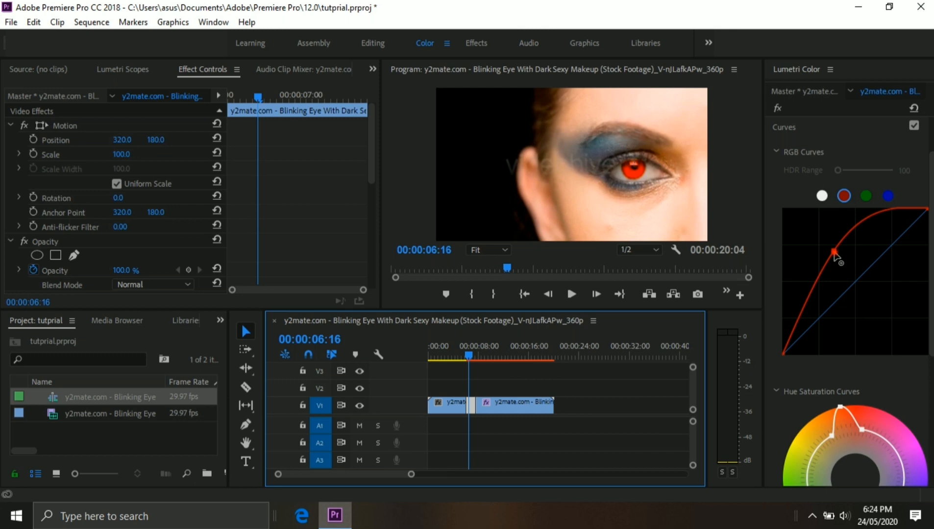
left_click_drag(837, 254, 866, 298)
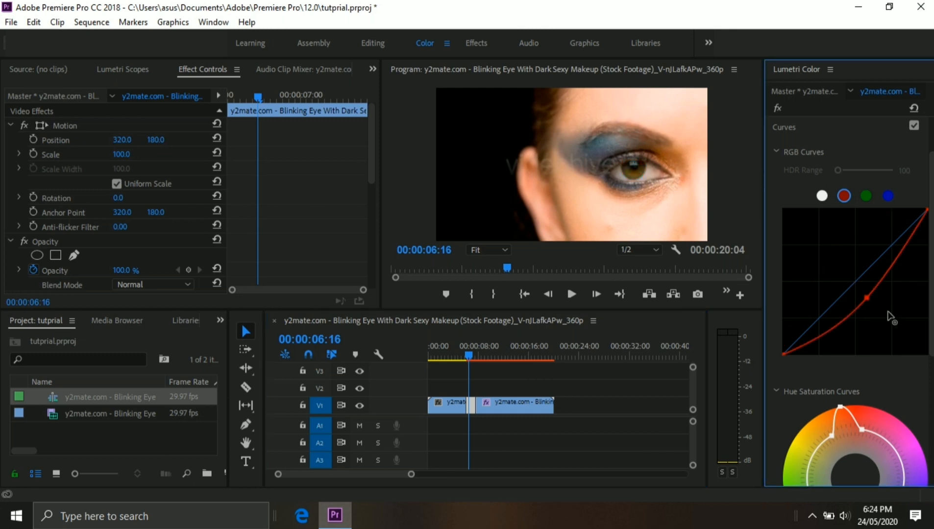